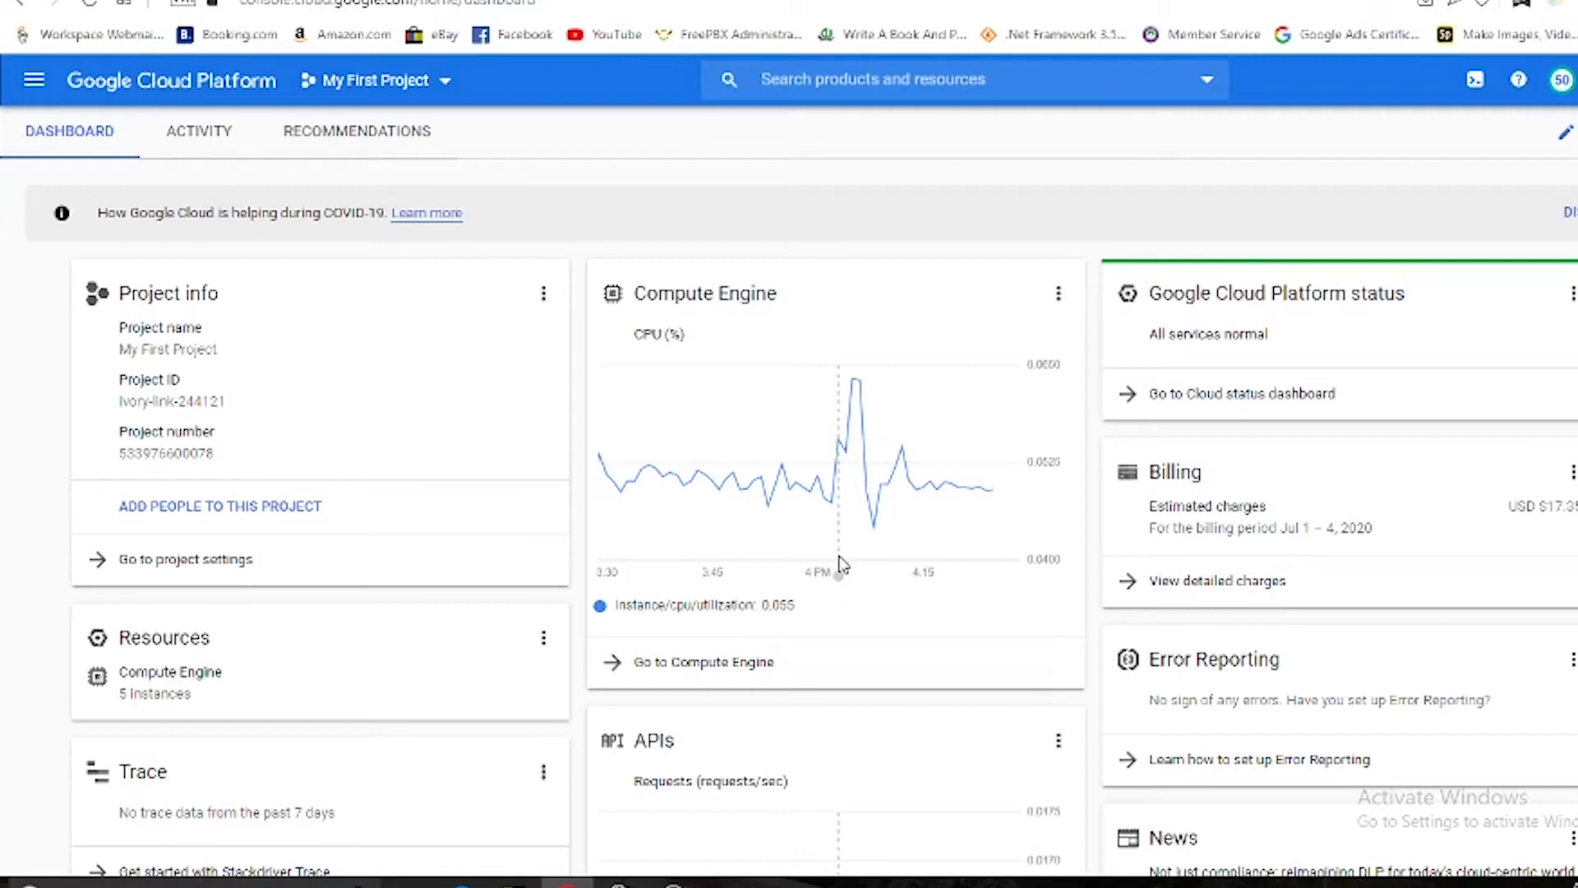
pyautogui.moveTo(777, 624)
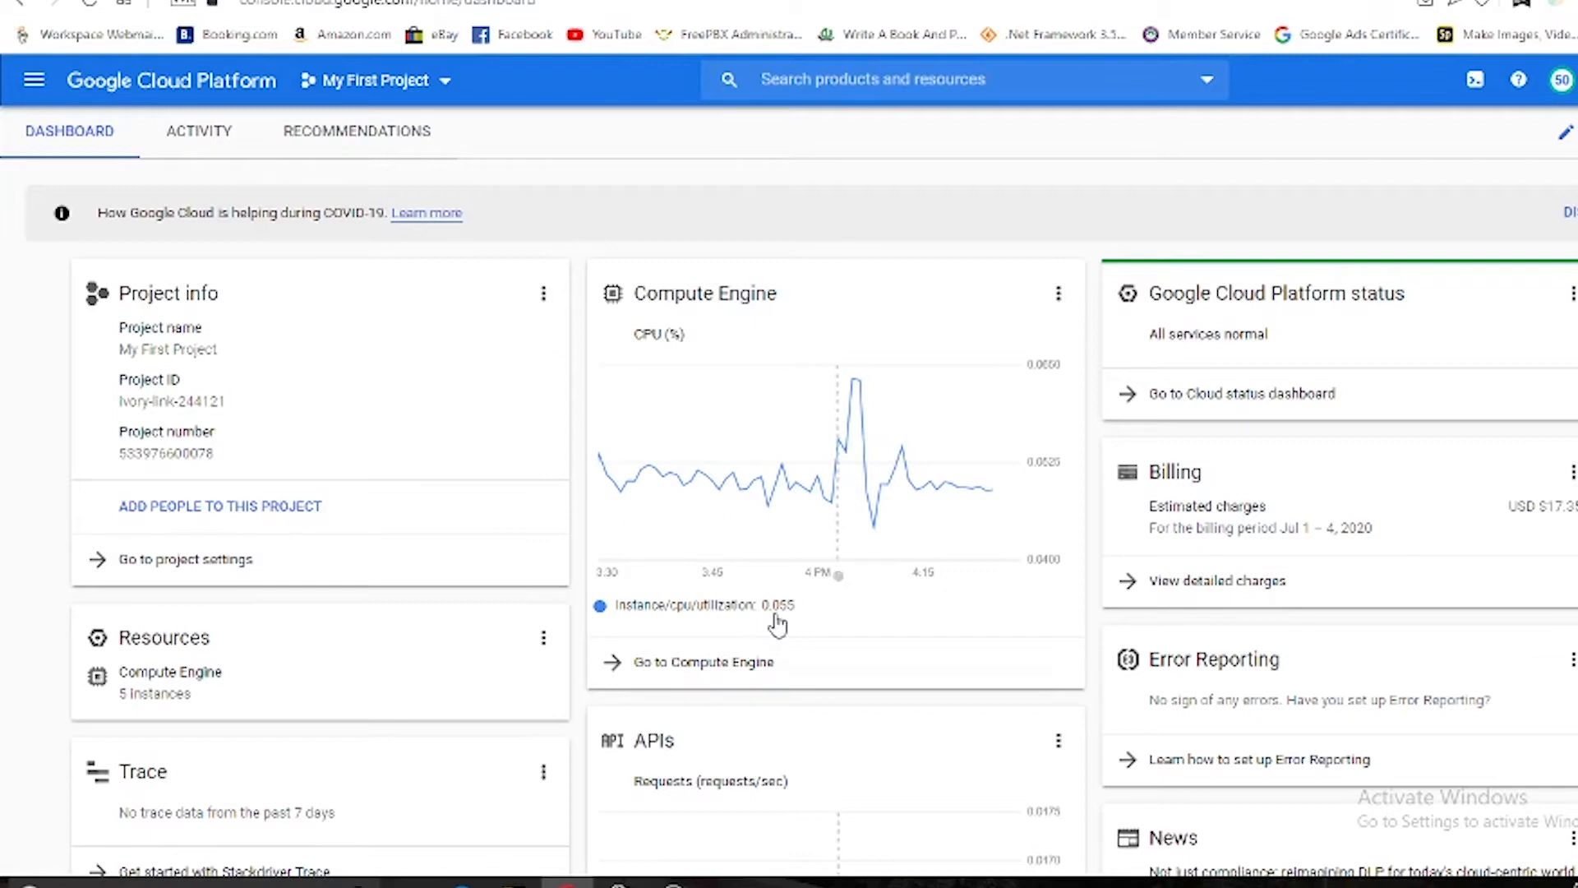
pyautogui.moveTo(701, 663)
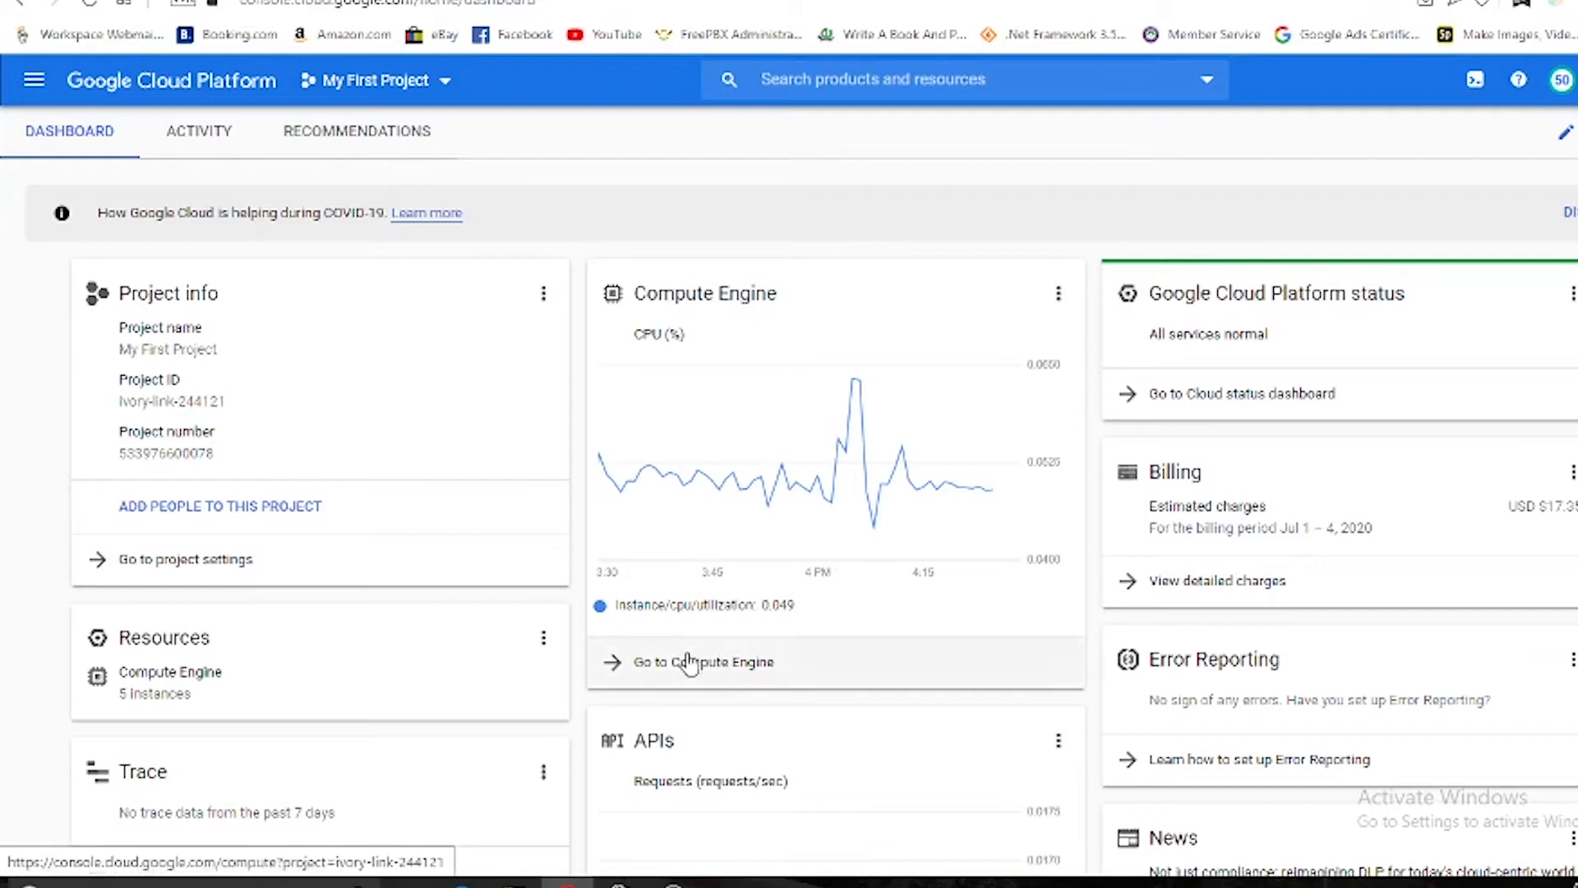
# Step: Leave Compute Engine VM instances and go to Marketplace from the Navigation menu
pyautogui.click(699, 661)
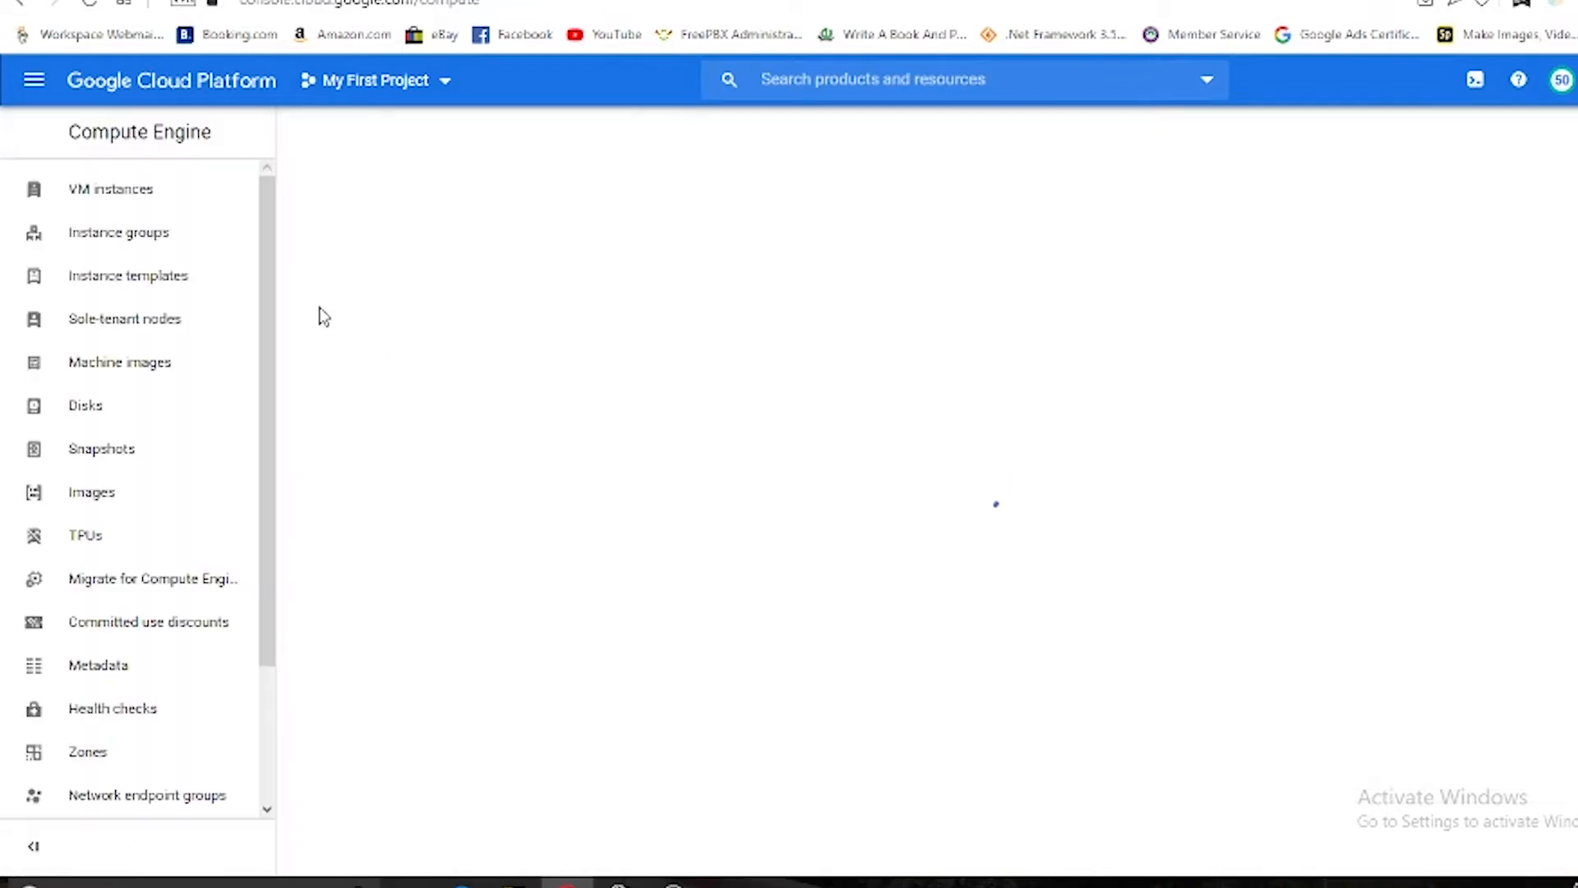
pyautogui.click(111, 190)
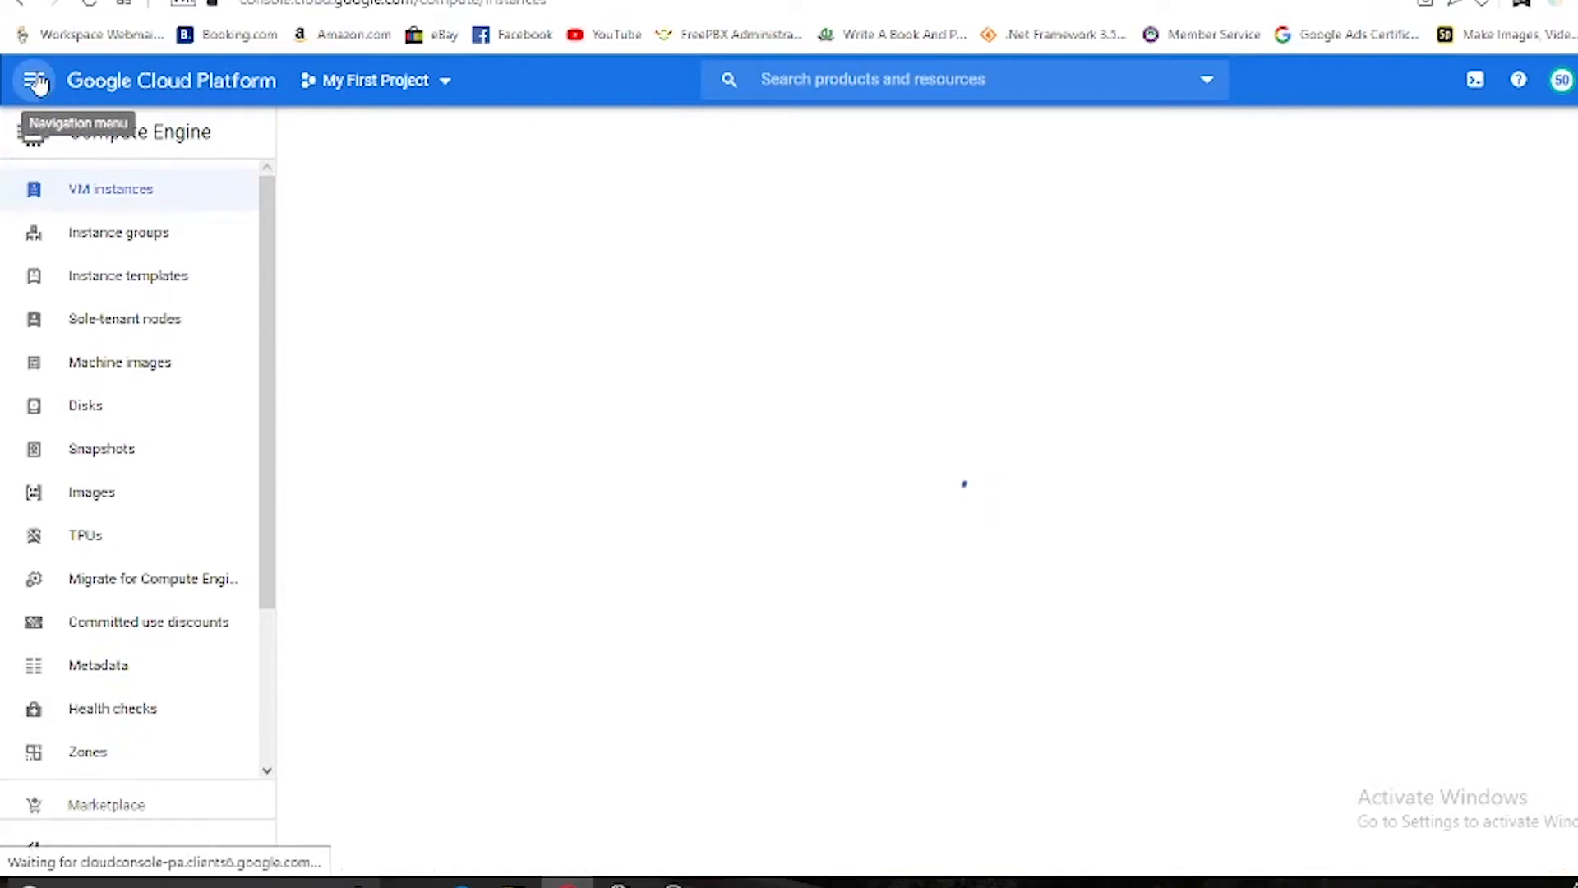
pyautogui.click(33, 80)
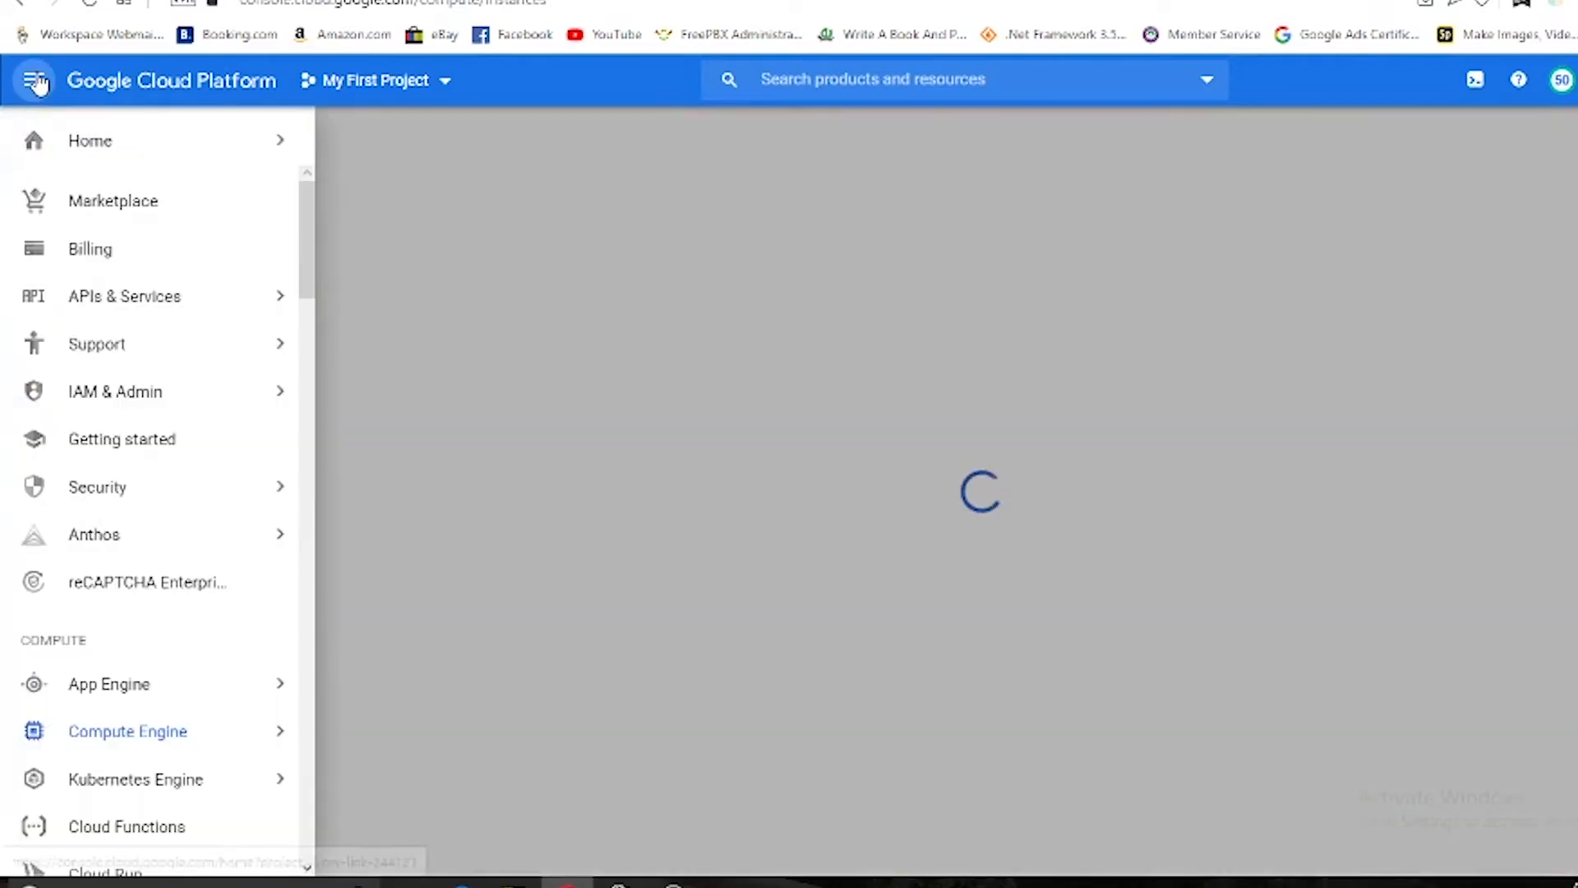
pyautogui.click(113, 200)
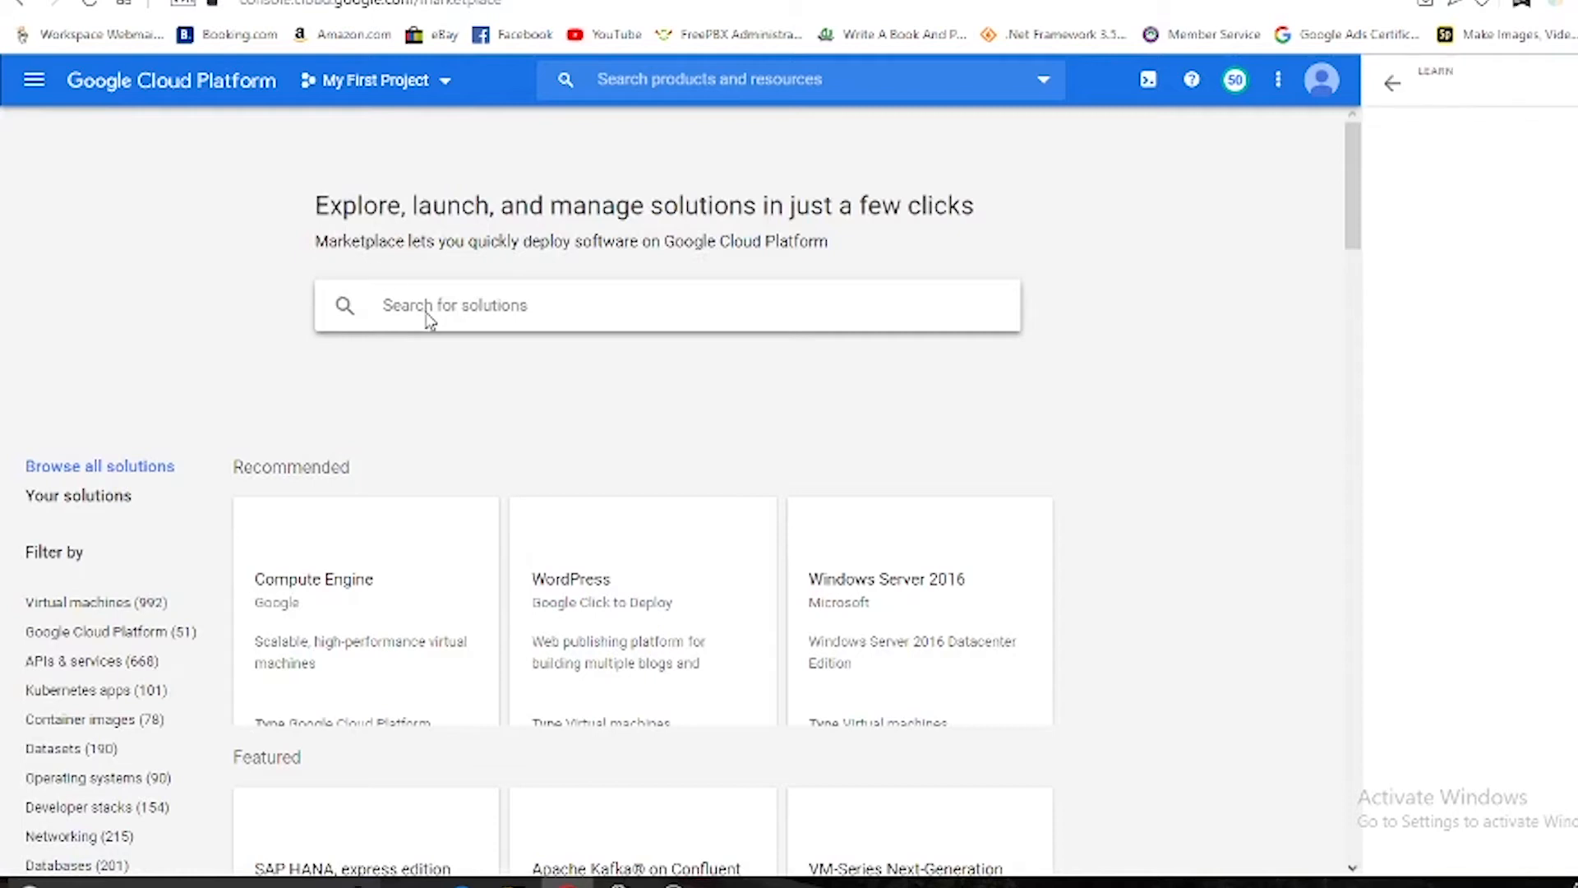
# Step: Search Marketplace for 'wordpress' and open the openlitespeed-wordpress listing
pyautogui.click(1433, 72)
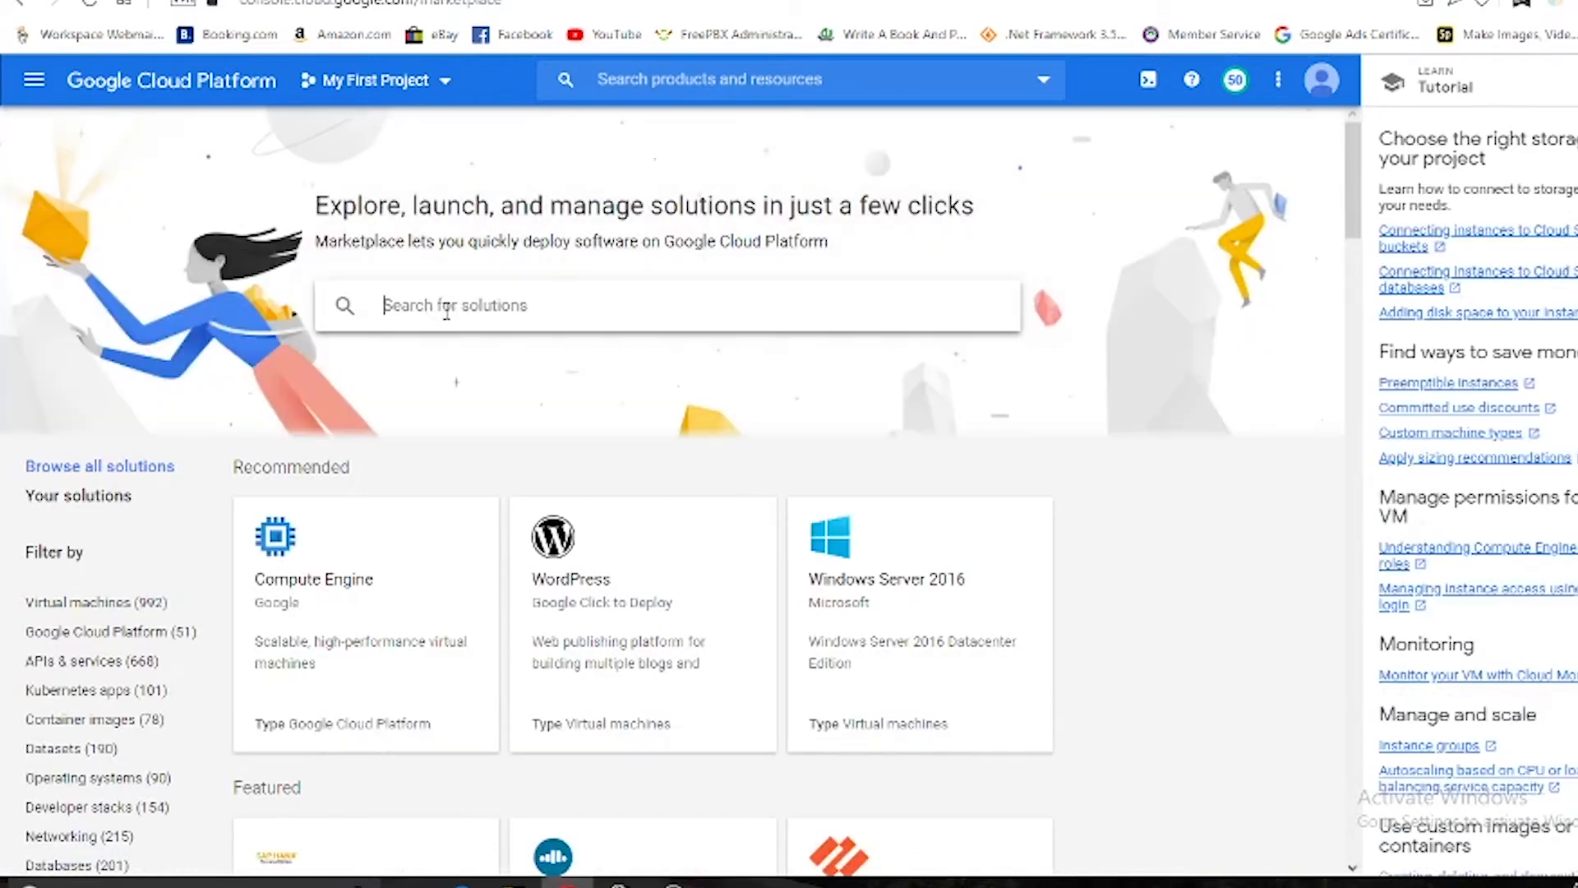
pyautogui.write('wordpress')
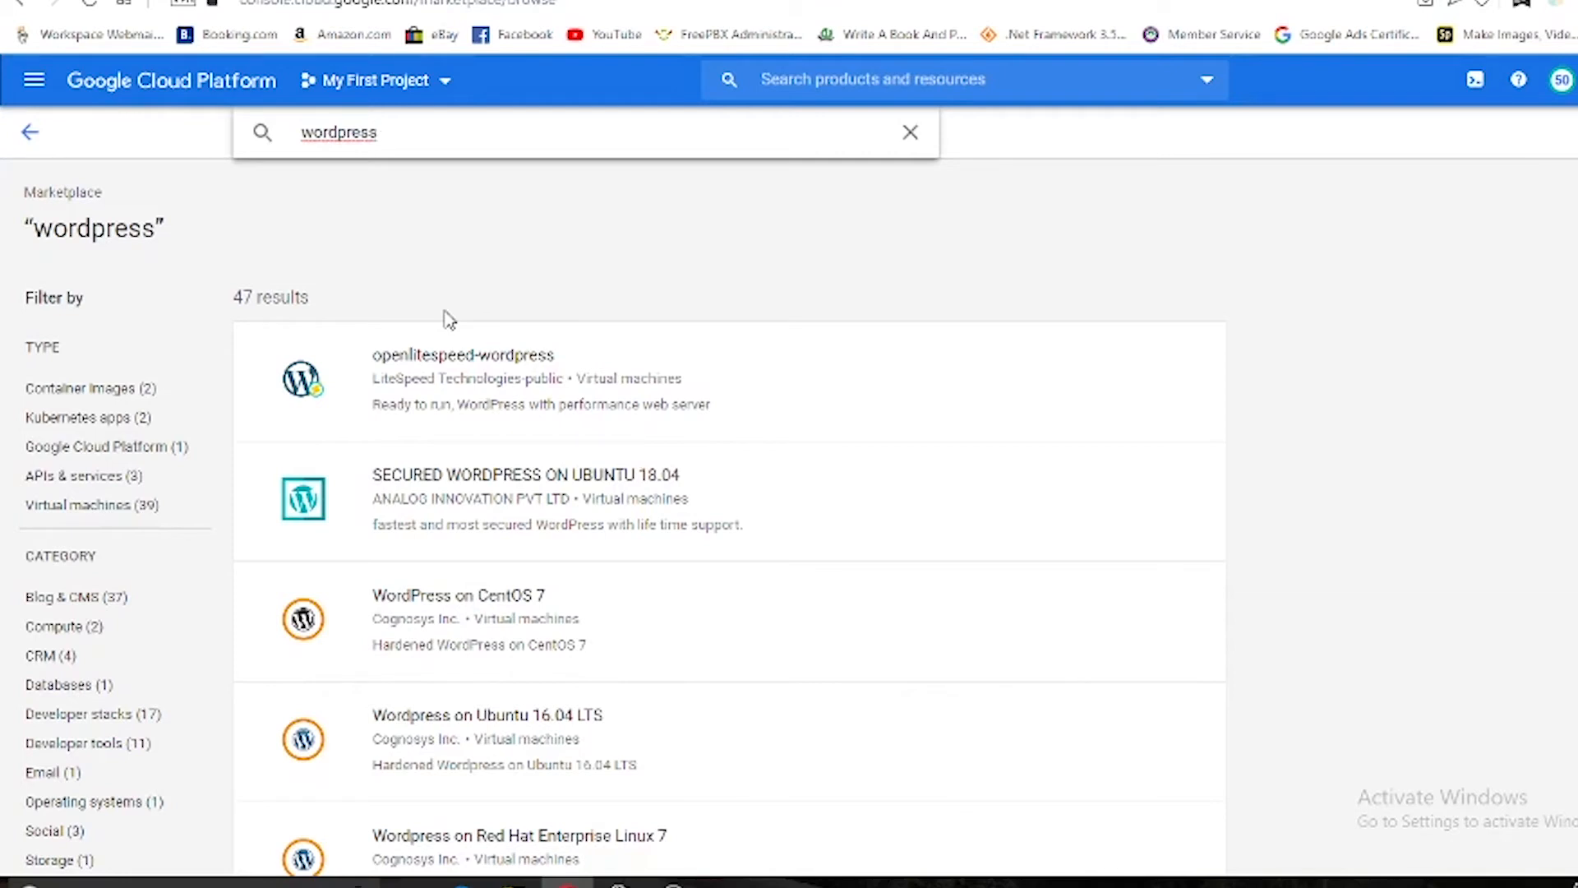
pyautogui.click(463, 355)
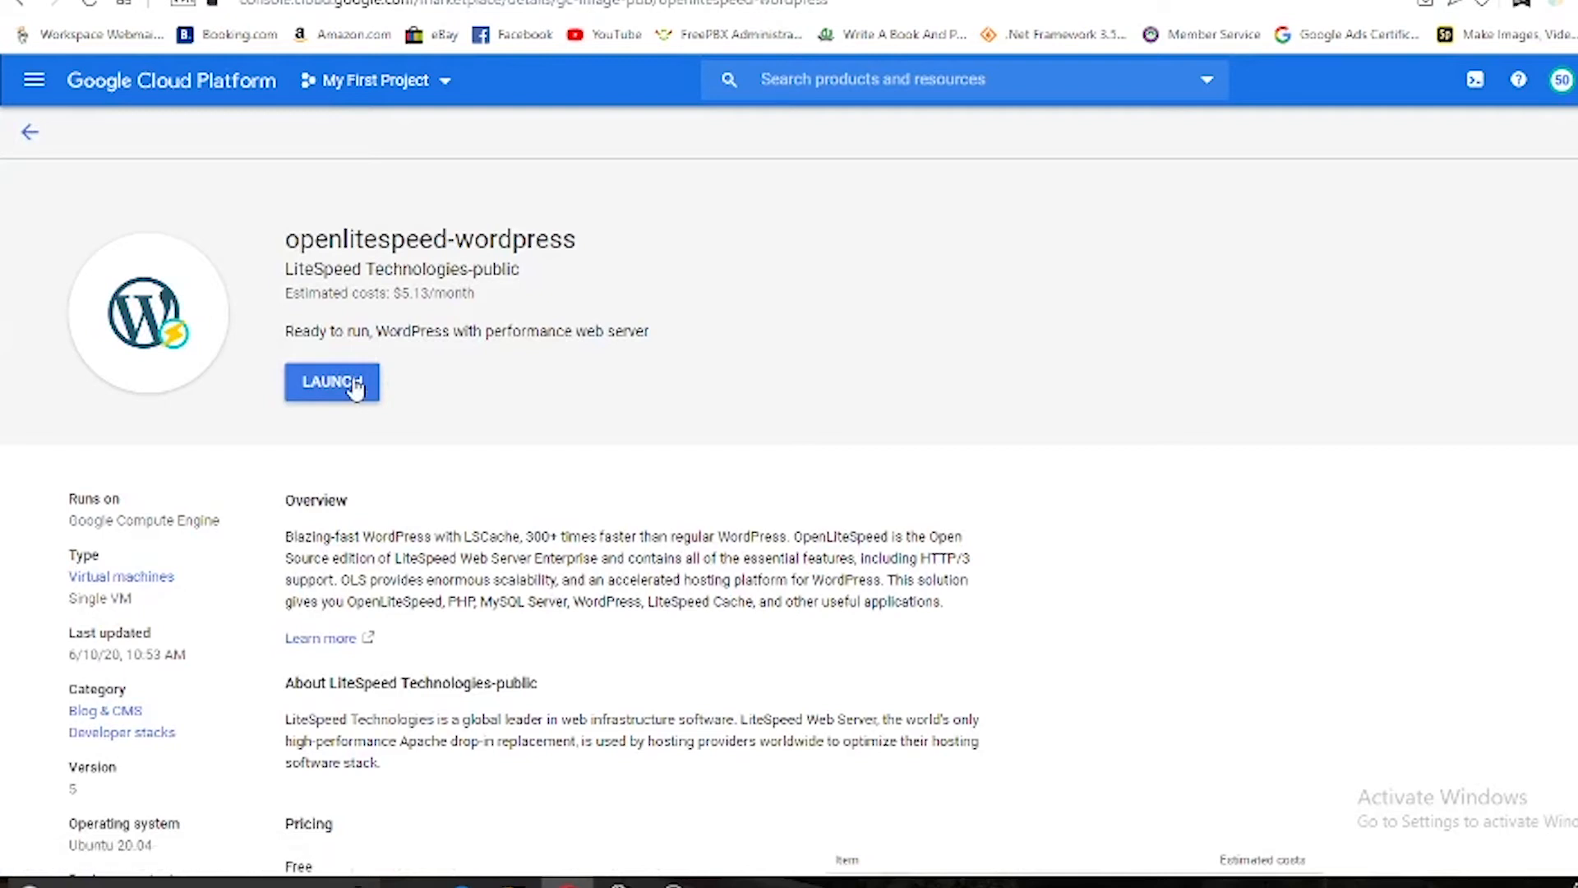
# Step: Launch openlitespeed-wordpress and select the micro (1 shared vCPU) machine type
pyautogui.click(332, 382)
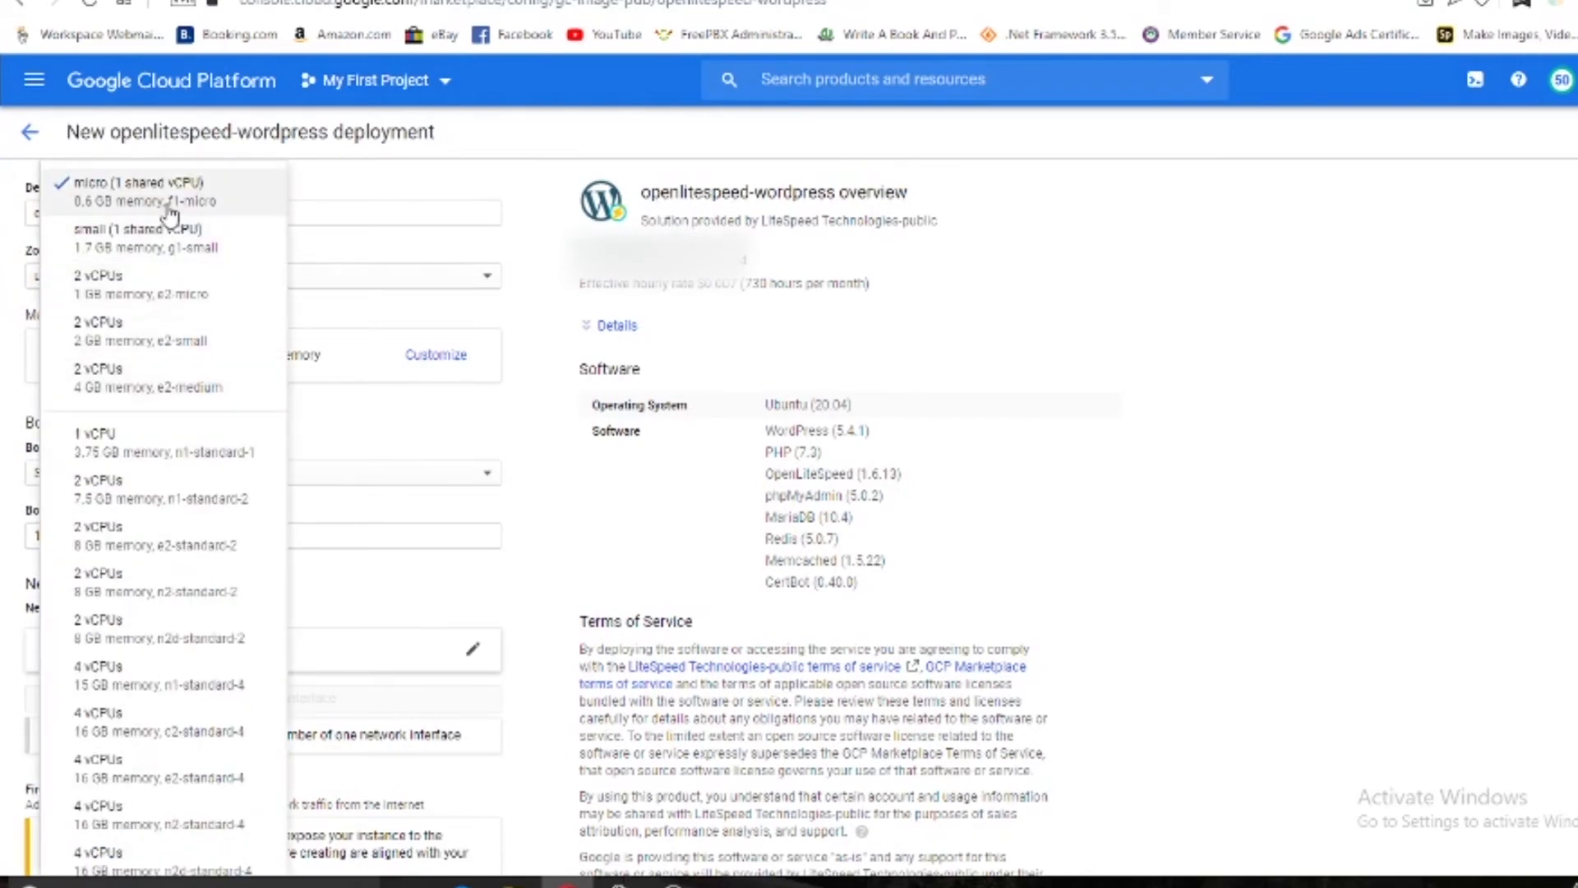
pyautogui.click(136, 190)
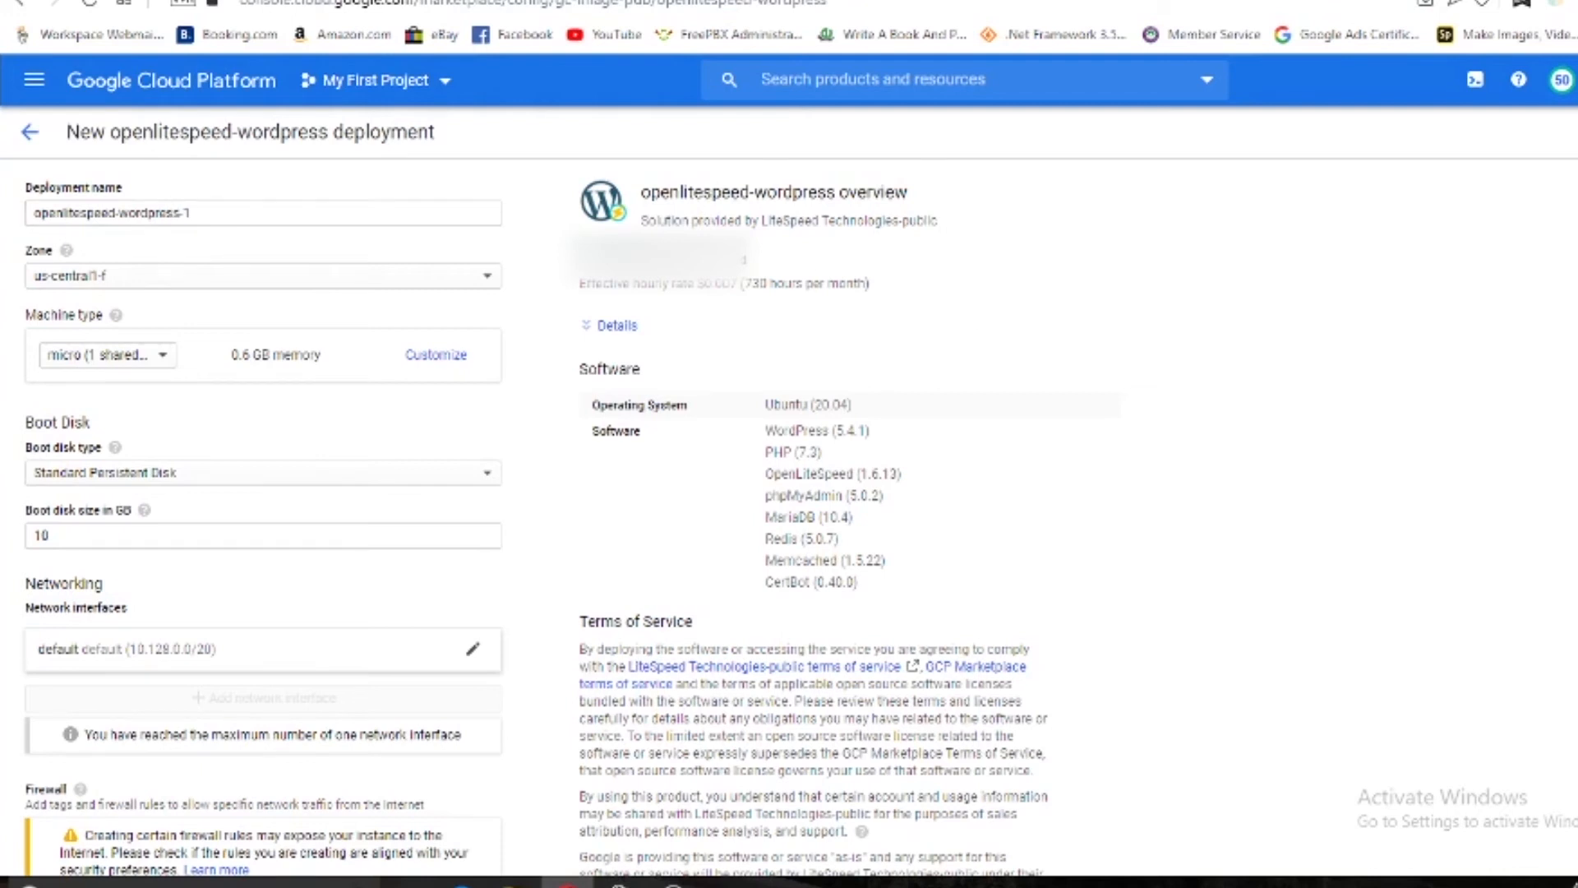
pyautogui.scroll(-3)
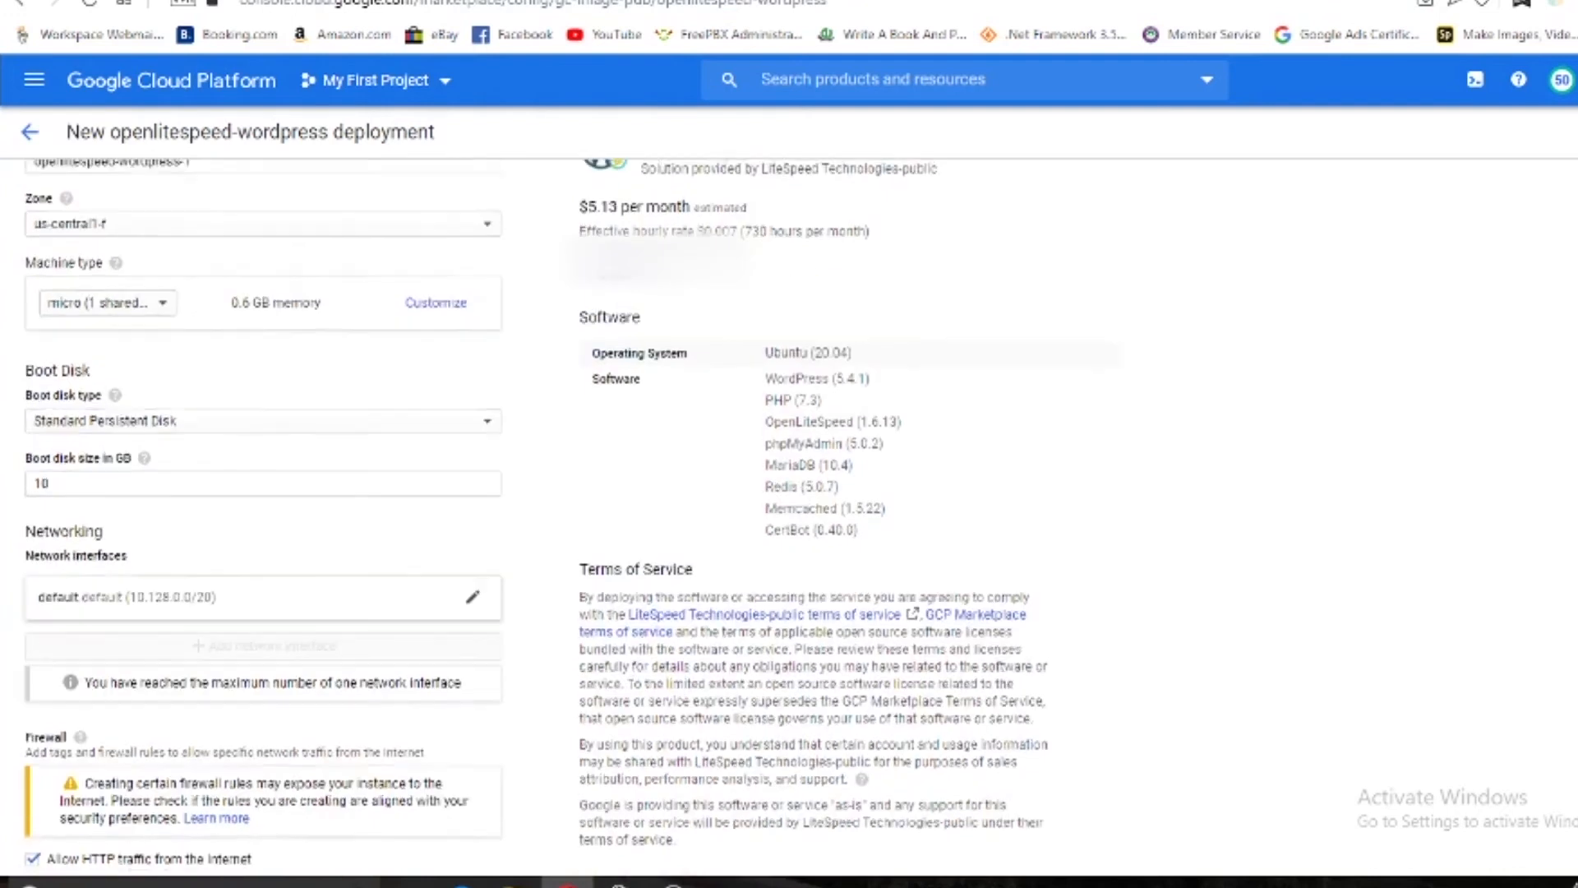
pyautogui.scroll(-3)
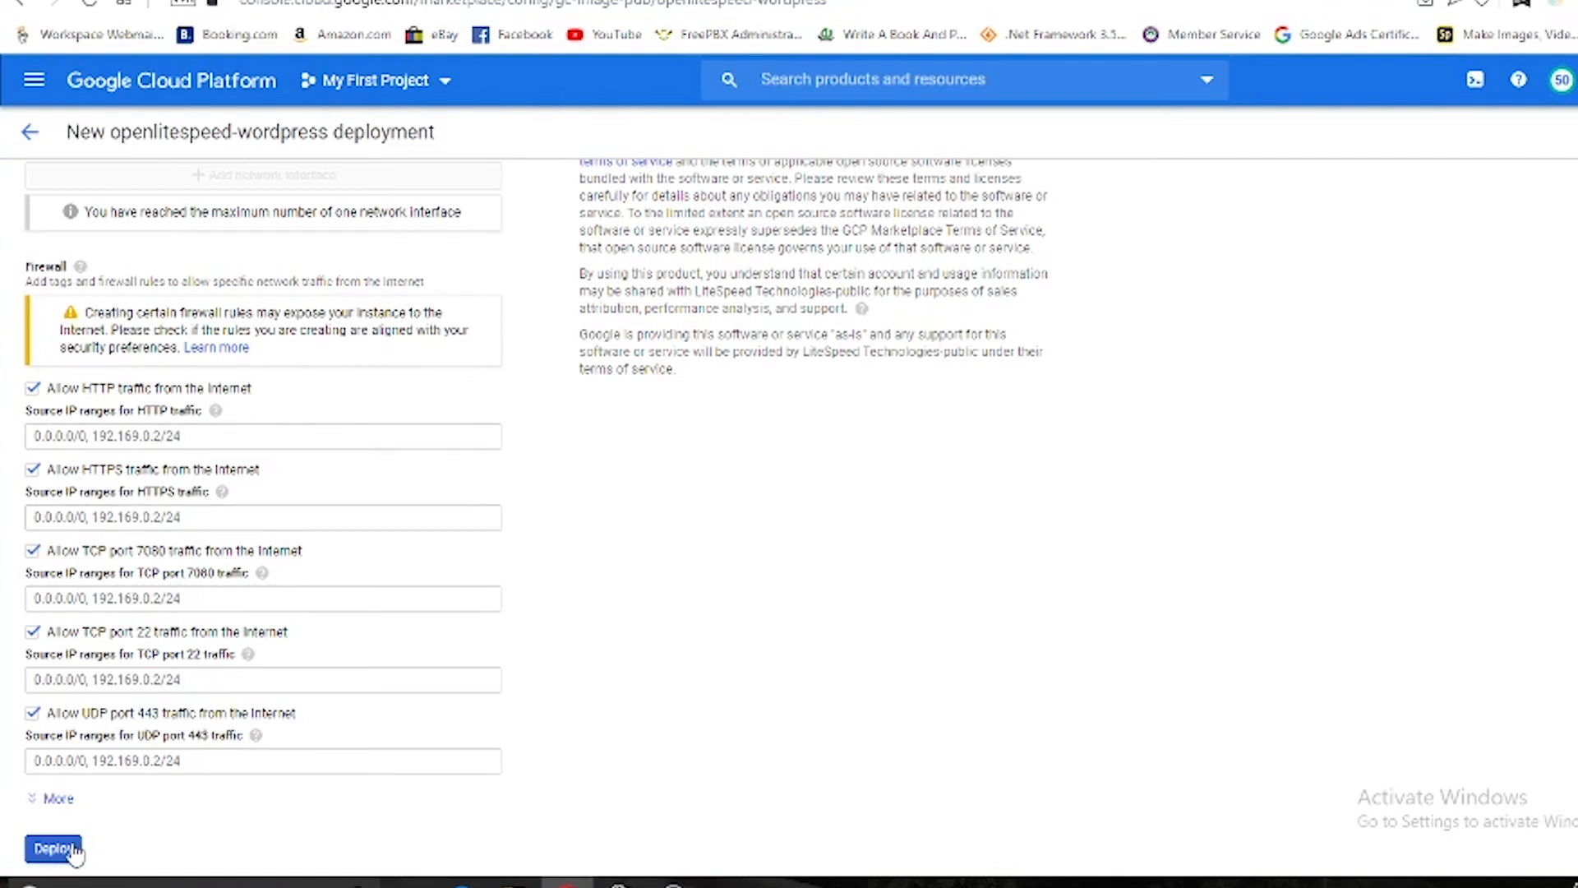
# Step: Deploy openlitespeed-wordpress-1 and wait until Deployment Manager reports it complete
pyautogui.click(52, 848)
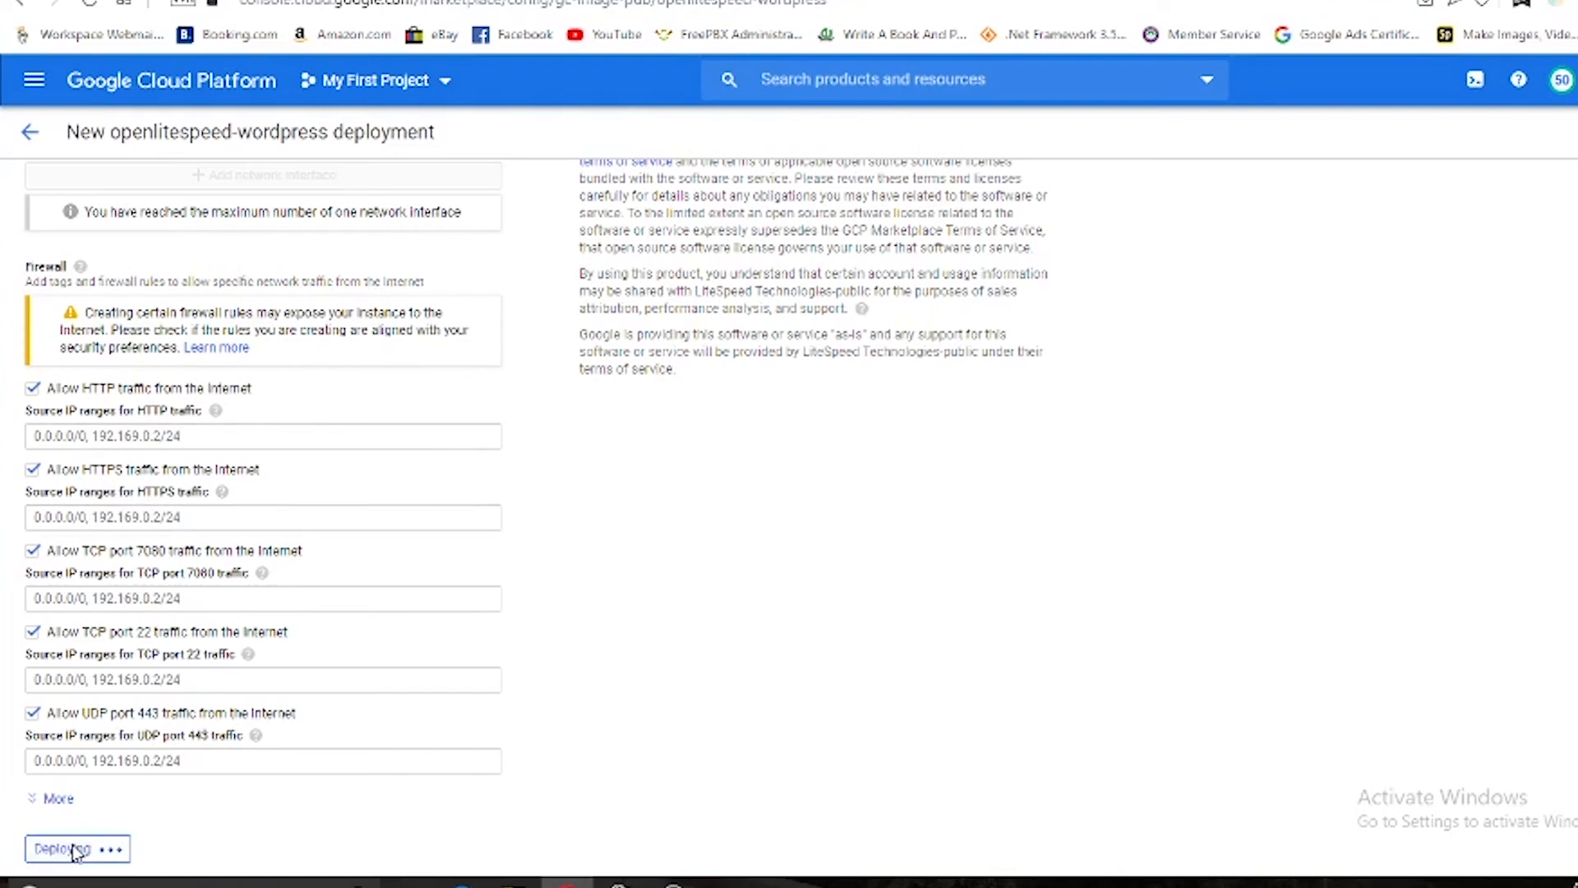
pyautogui.click(62, 848)
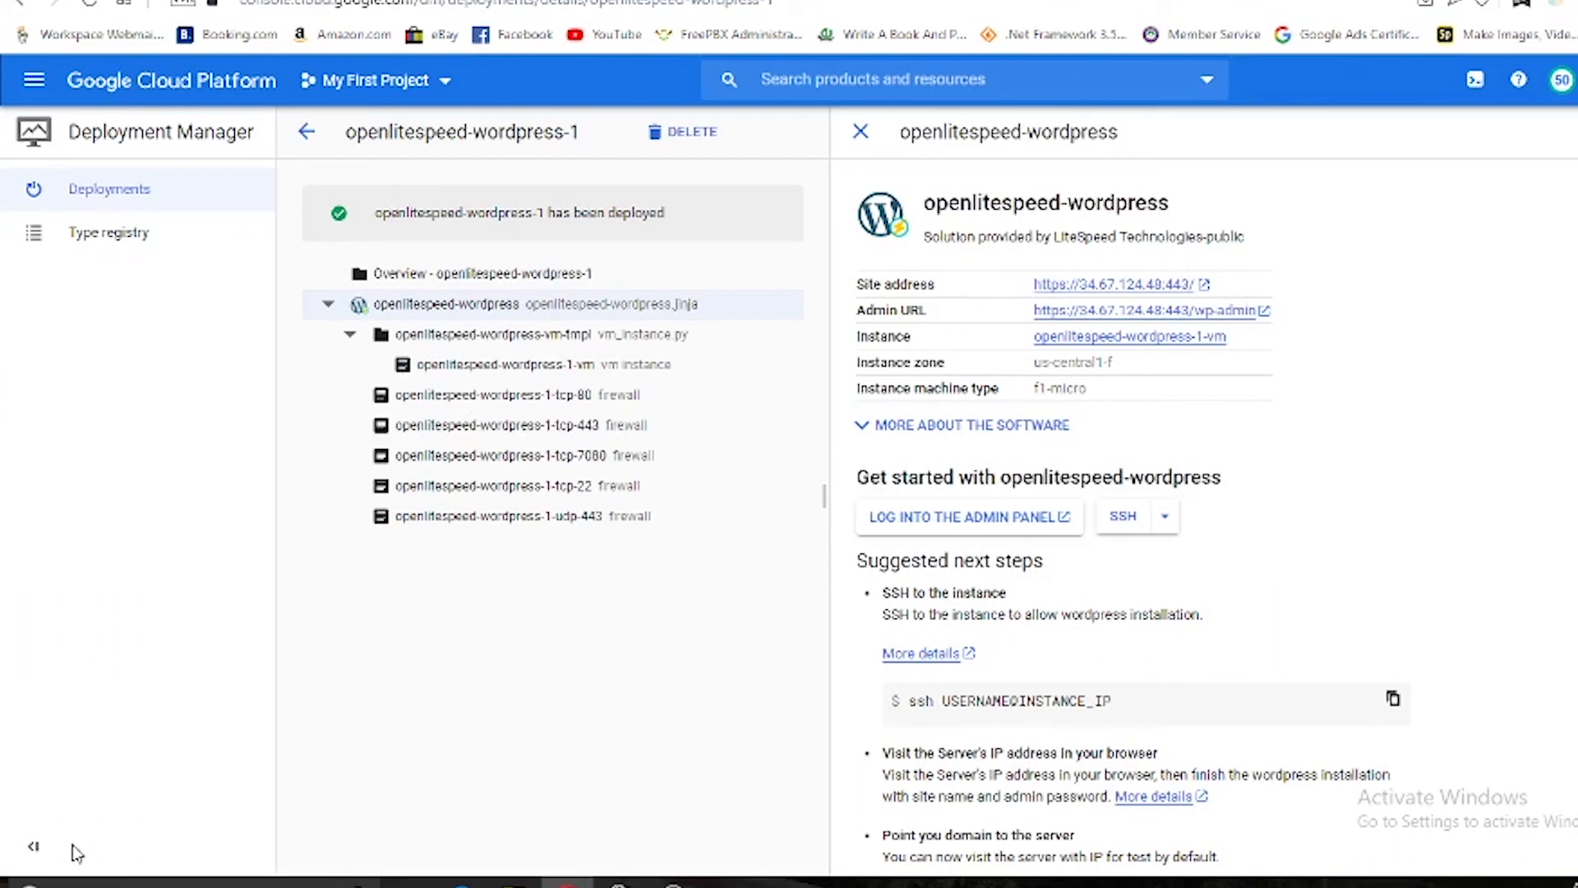
pyautogui.moveTo(166, 506)
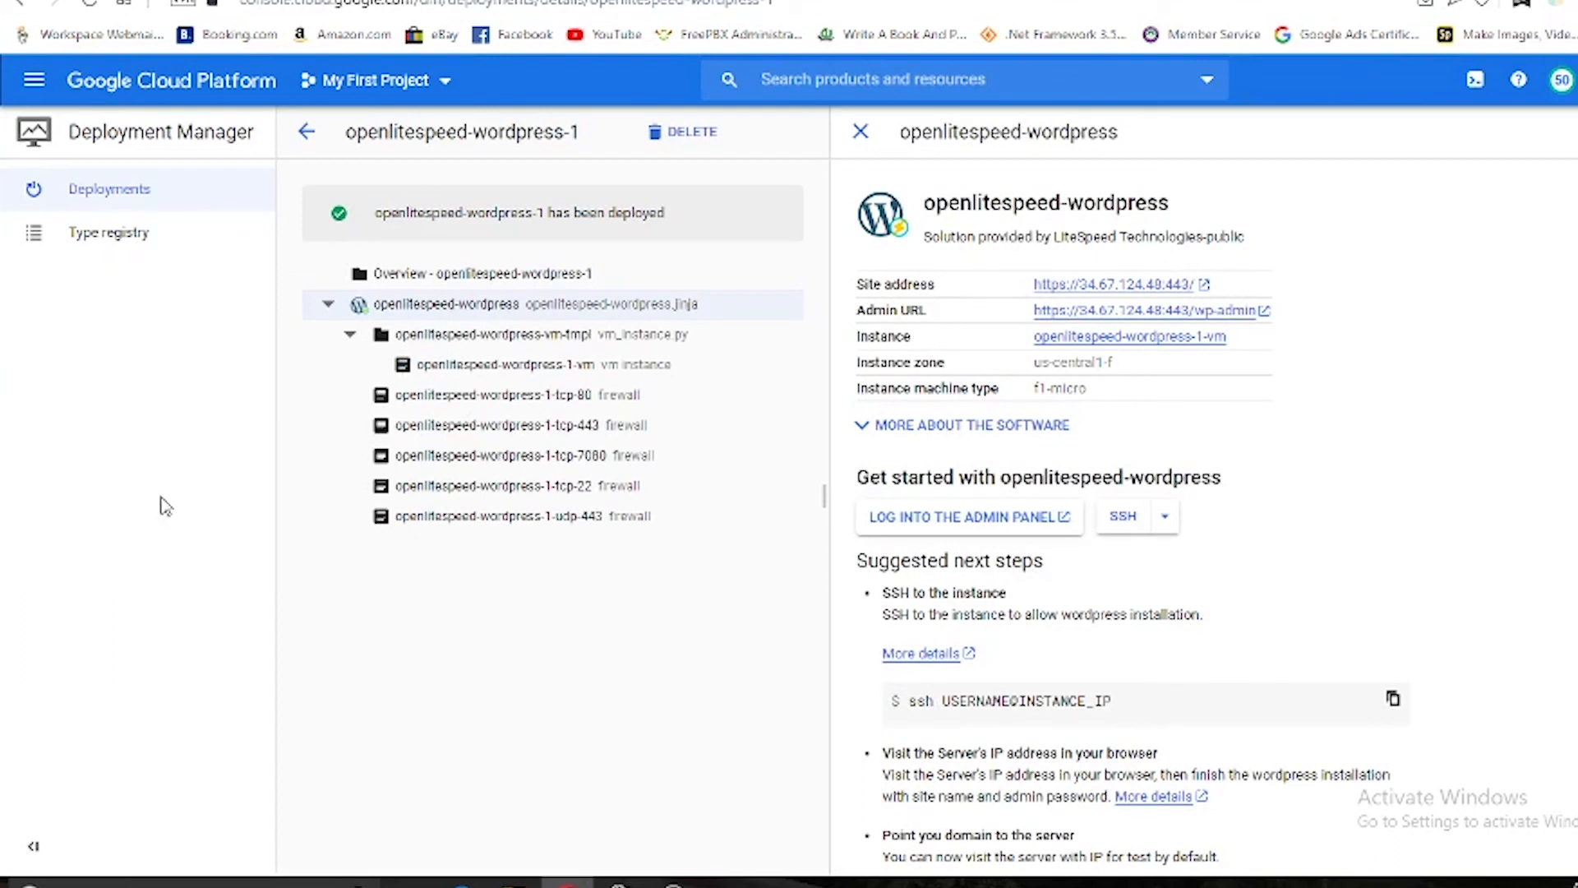
pyautogui.moveTo(413, 554)
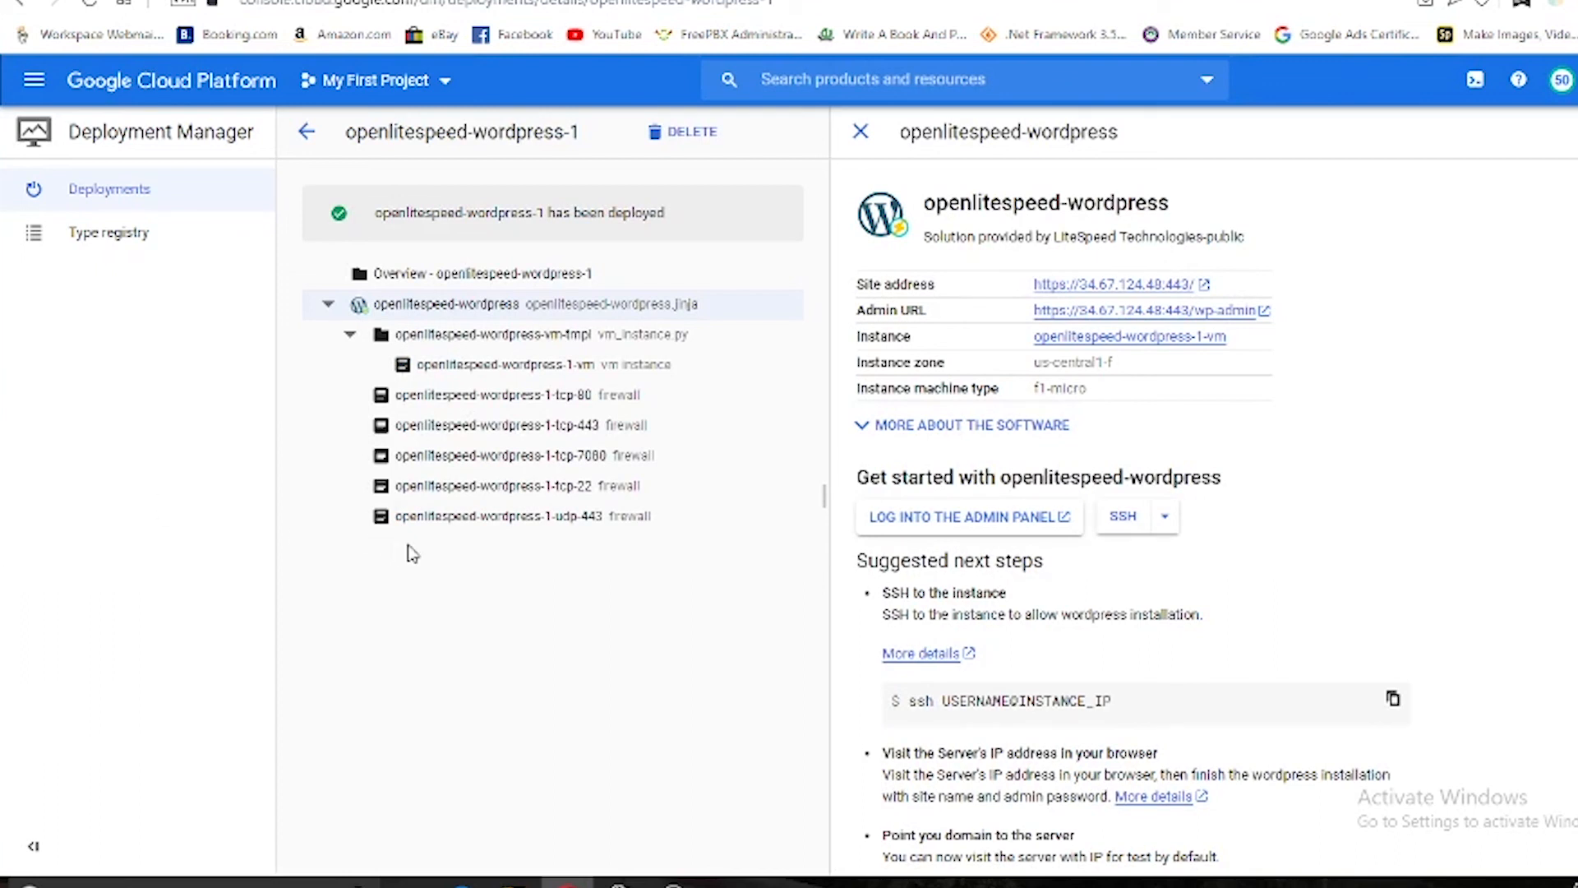